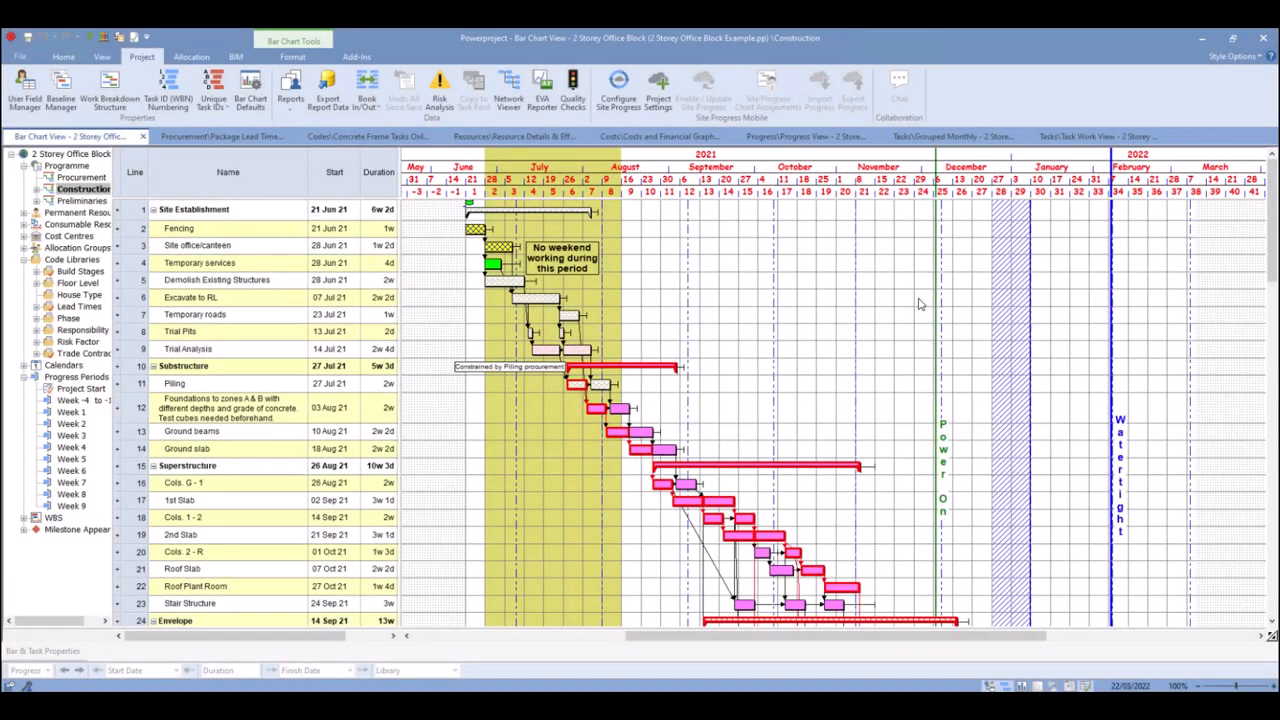
{"action": "mouse_move", "coordinate": [836, 280]}
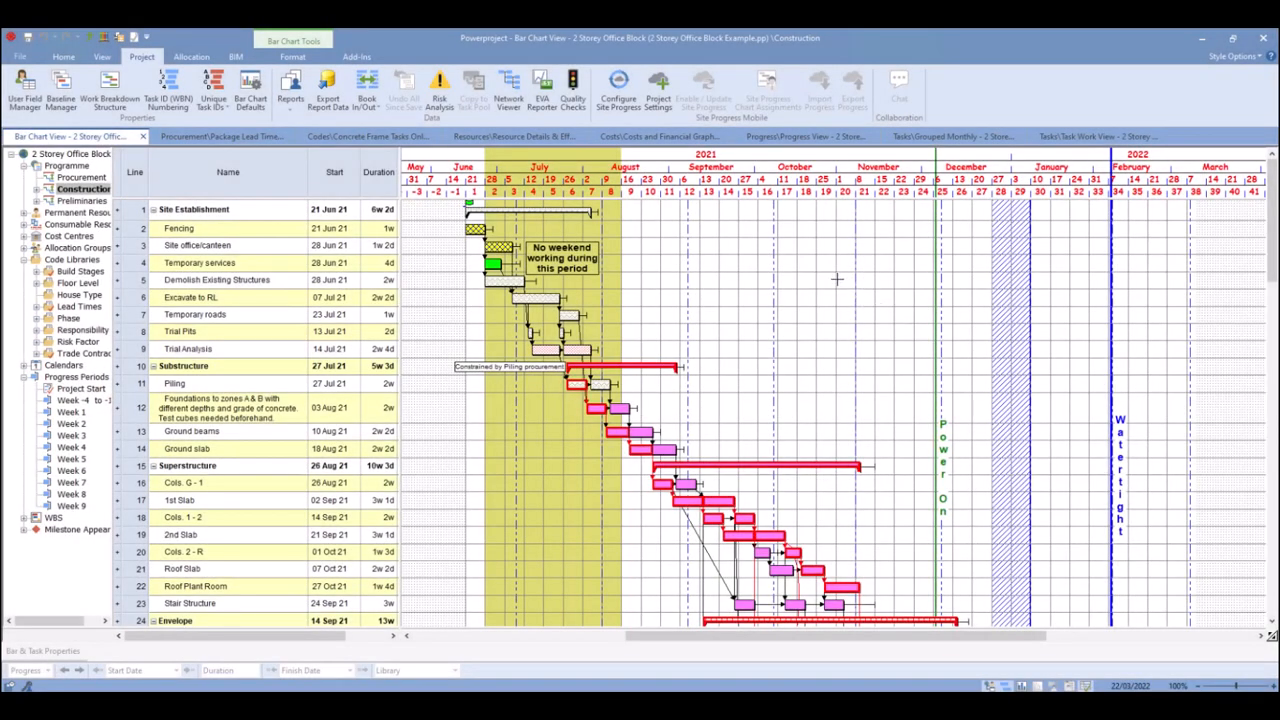
{"action": "mouse_move", "coordinate": [824, 274]}
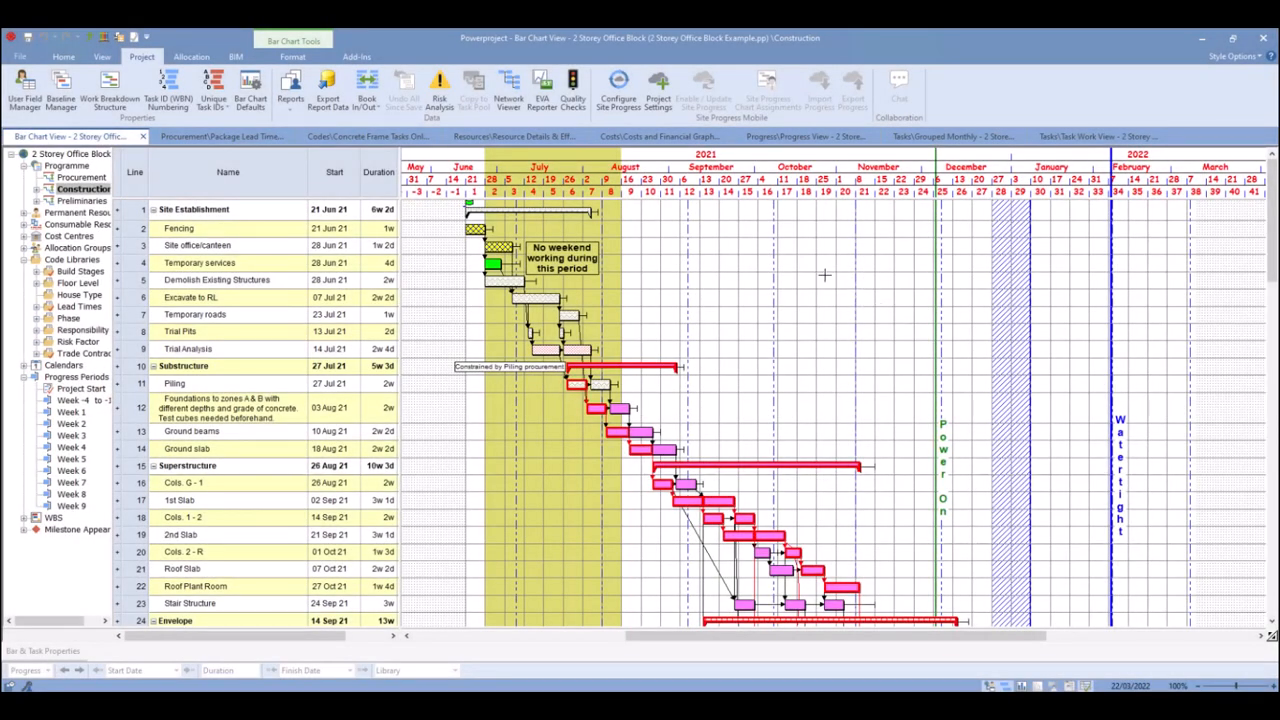
{"action": "mouse_move", "coordinate": [824, 324]}
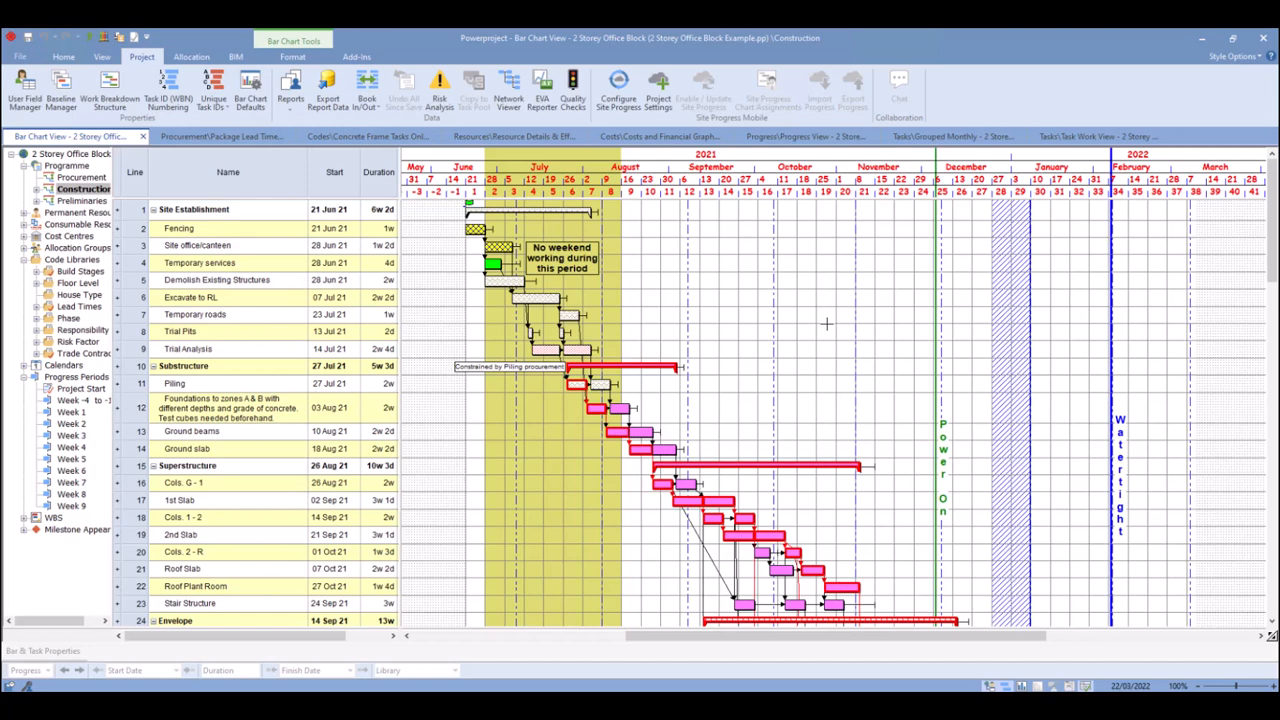
{"action": "mouse_move", "coordinate": [648, 308]}
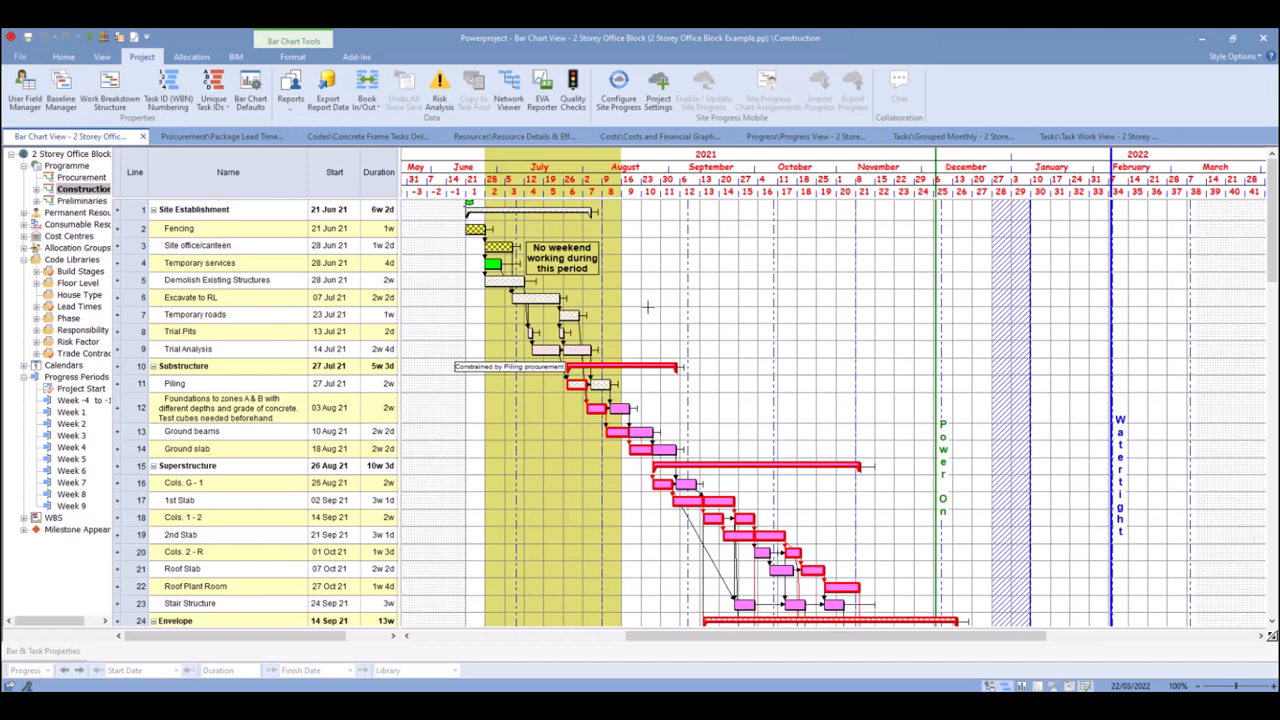
{"action": "mouse_move", "coordinate": [612, 256]}
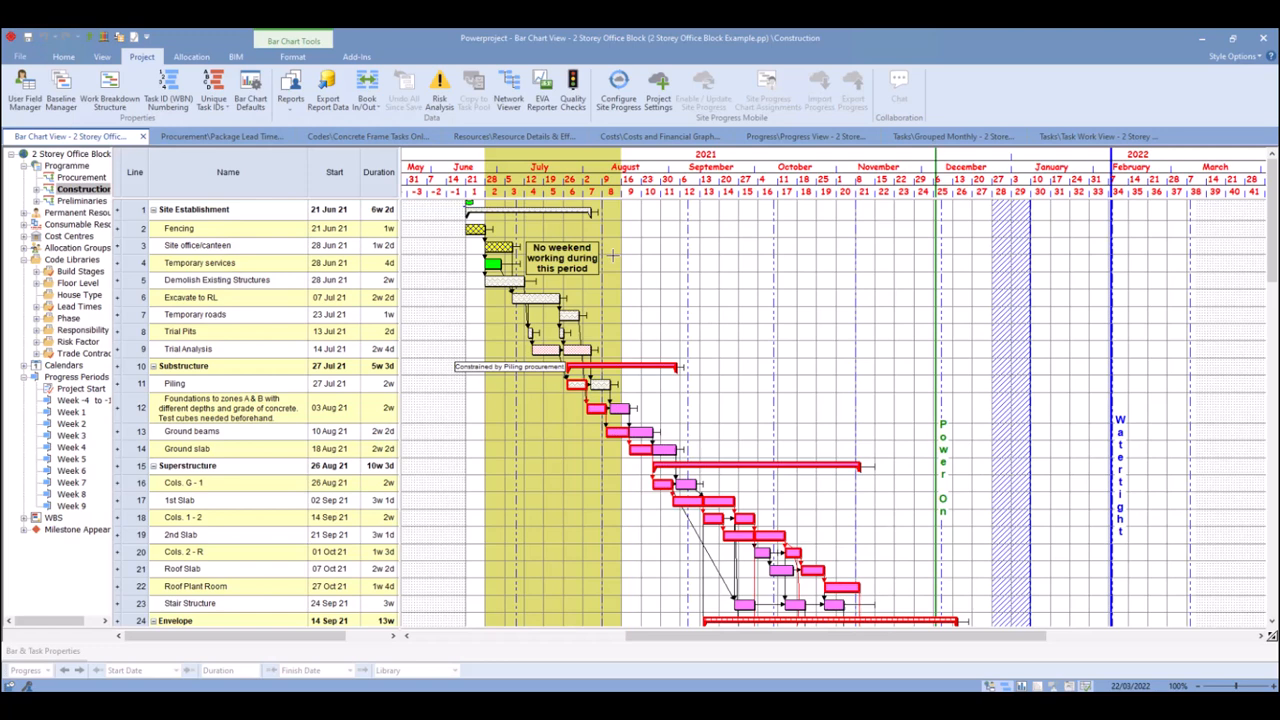
{"action": "mouse_move", "coordinate": [824, 350]}
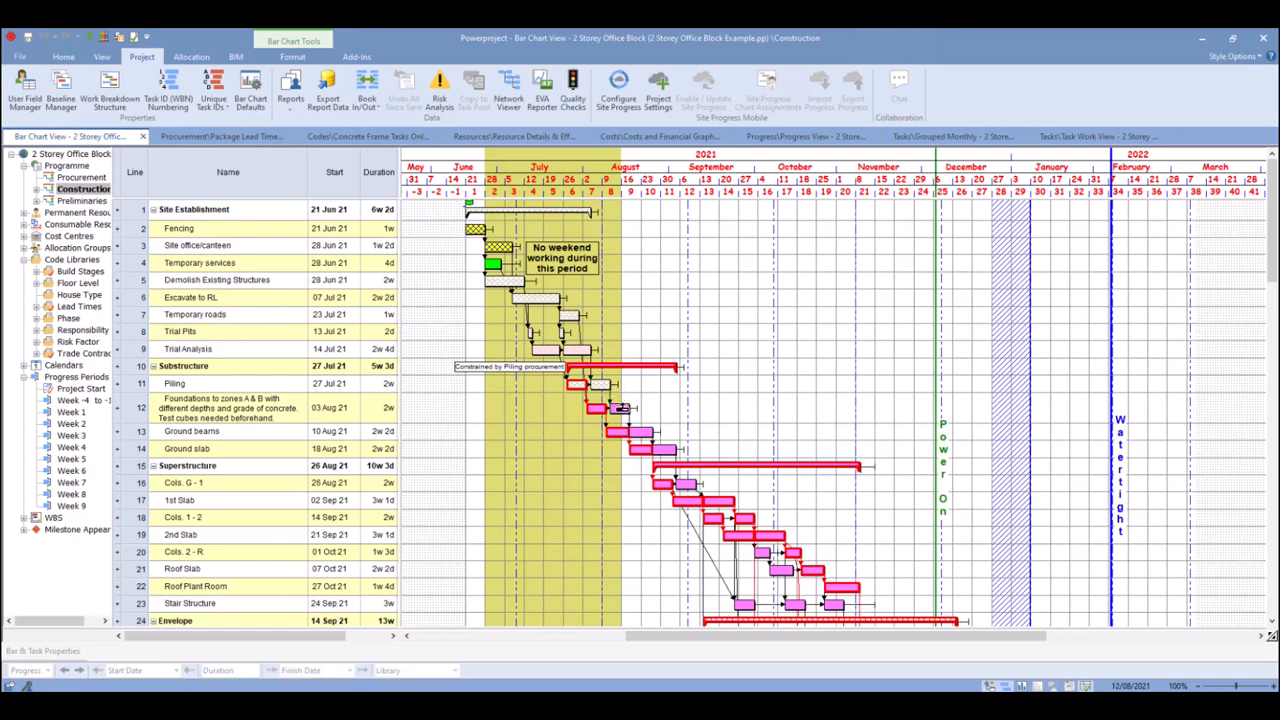
Show Bar & Task Properties with all pages revealed and the Links page listing predecessors and successors
{"action": "left_click", "coordinate": [600, 384]}
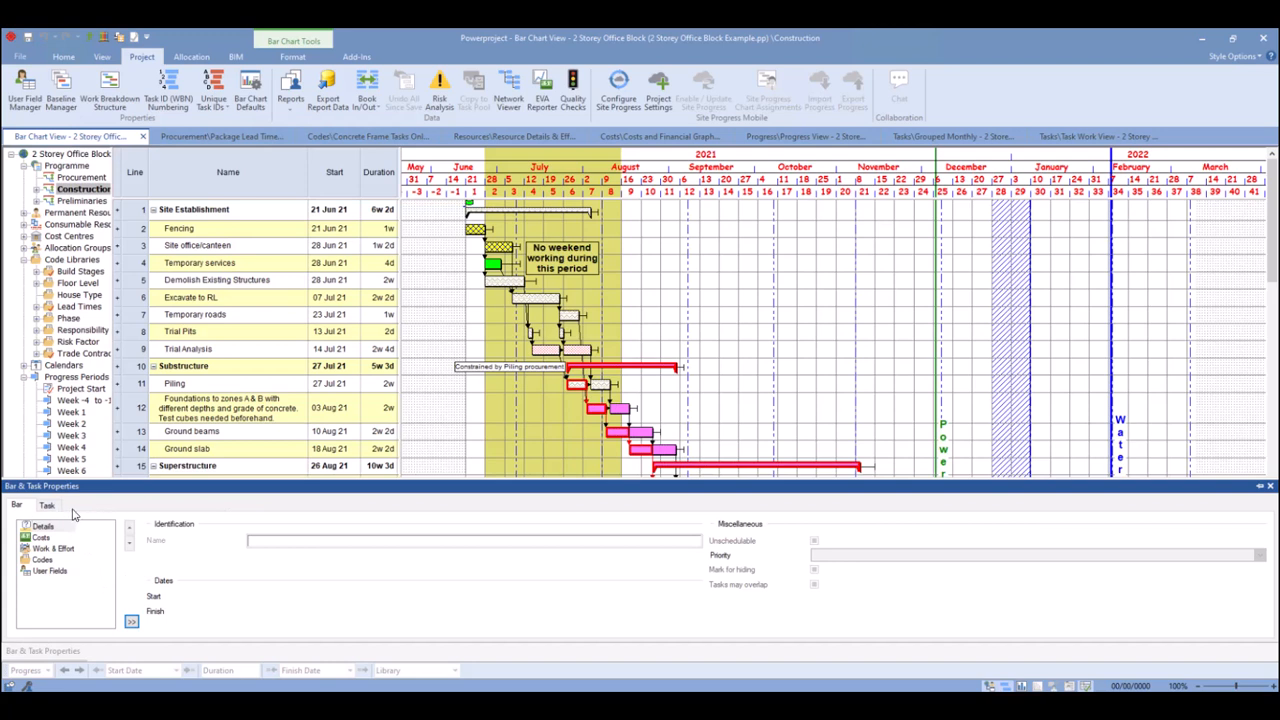
{"action": "mouse_move", "coordinate": [132, 620]}
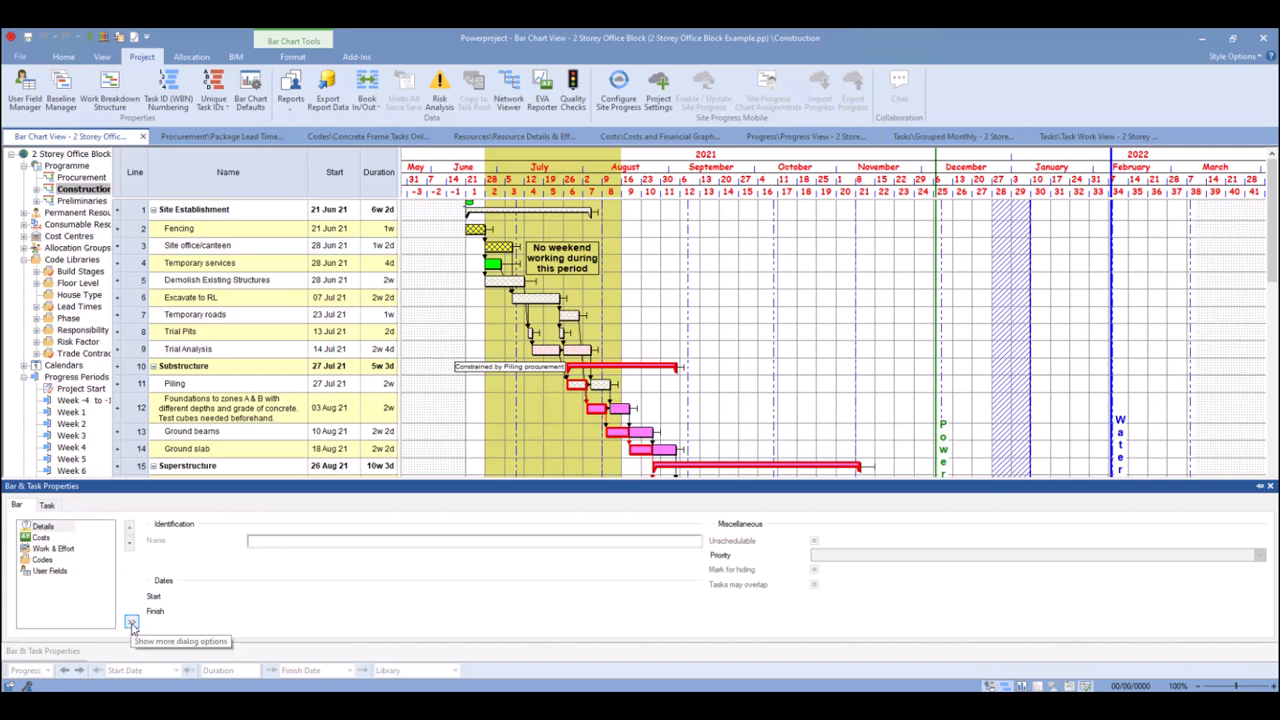
{"action": "left_click", "coordinate": [132, 622]}
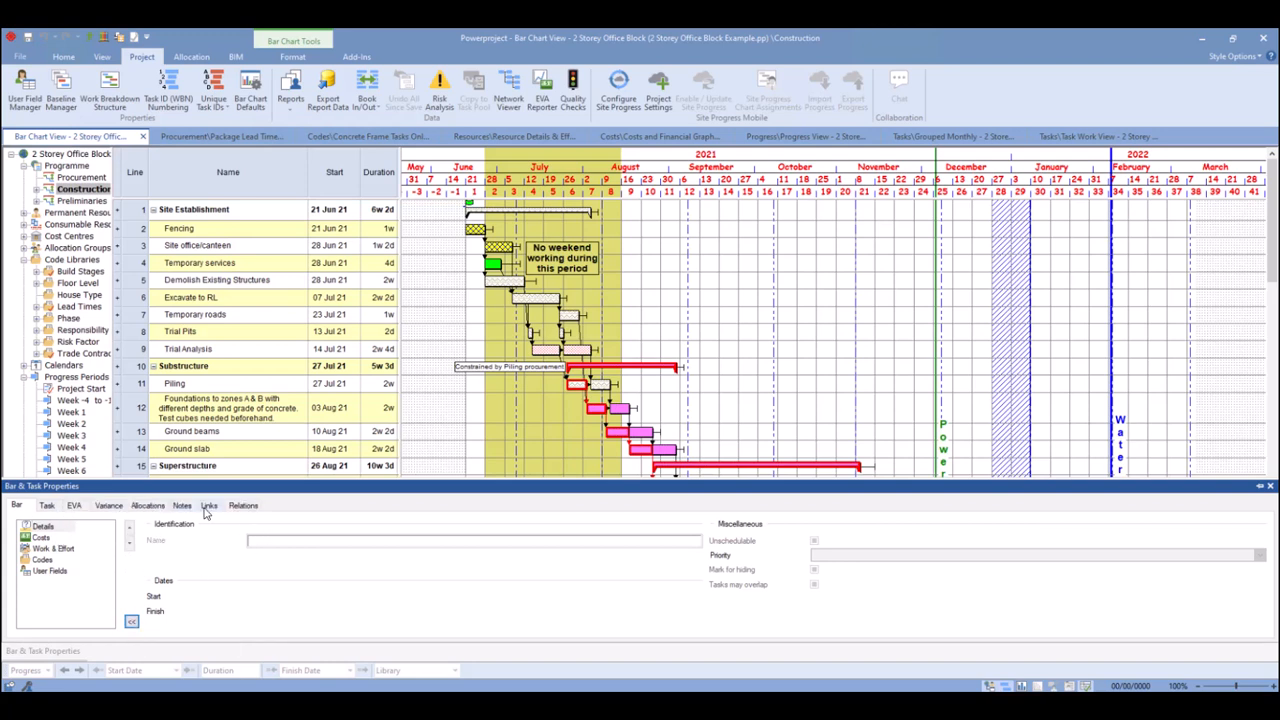
{"action": "left_click", "coordinate": [208, 504]}
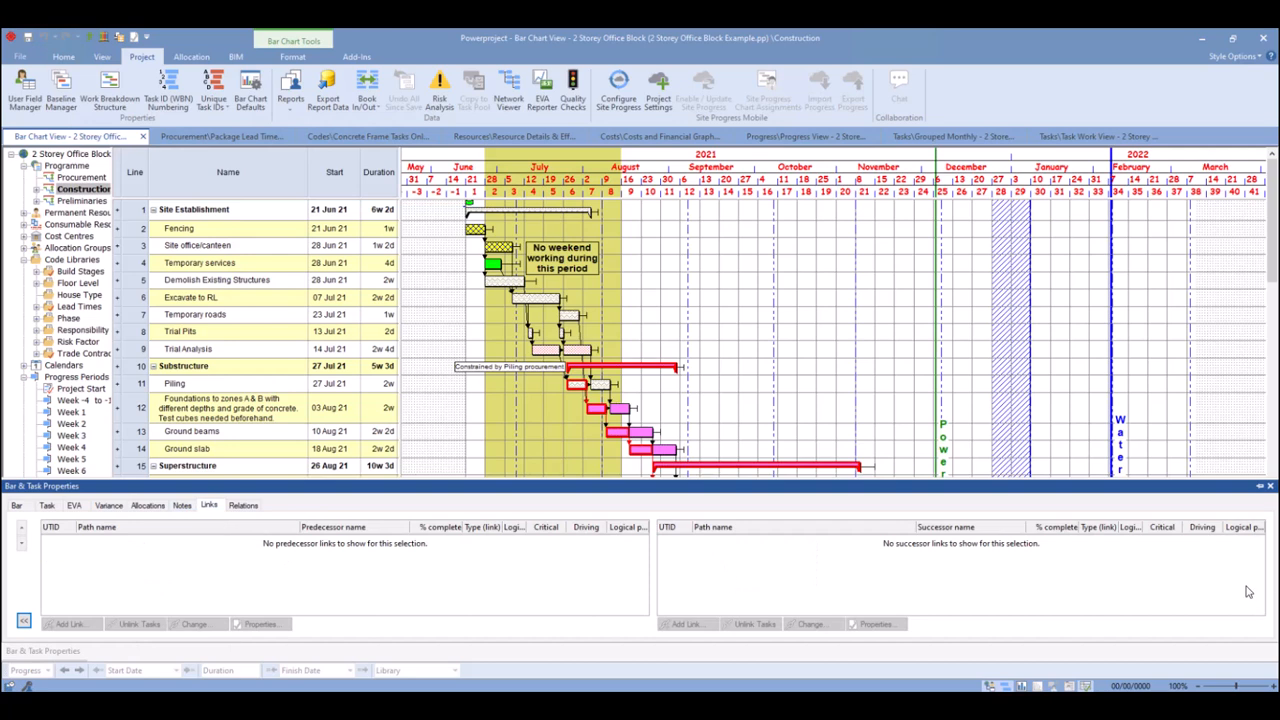
{"action": "mouse_move", "coordinate": [1260, 488]}
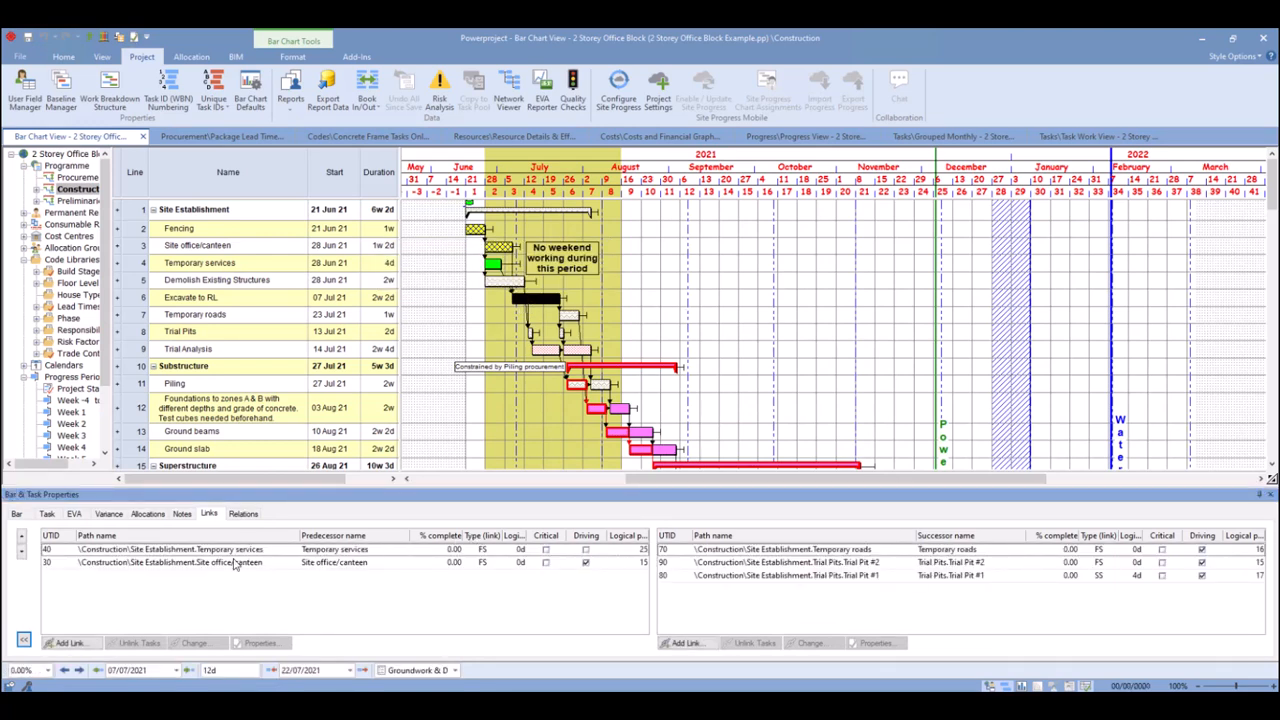
{"action": "mouse_move", "coordinate": [584, 578]}
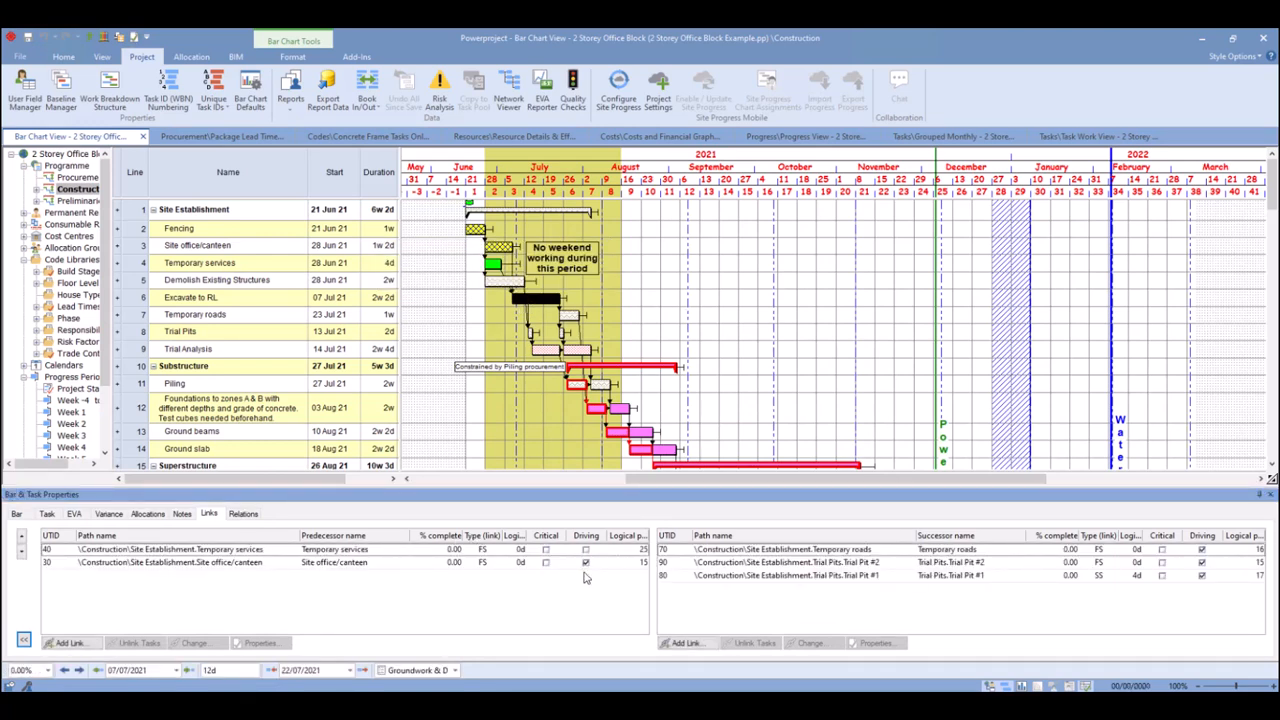
{"action": "mouse_move", "coordinate": [488, 590]}
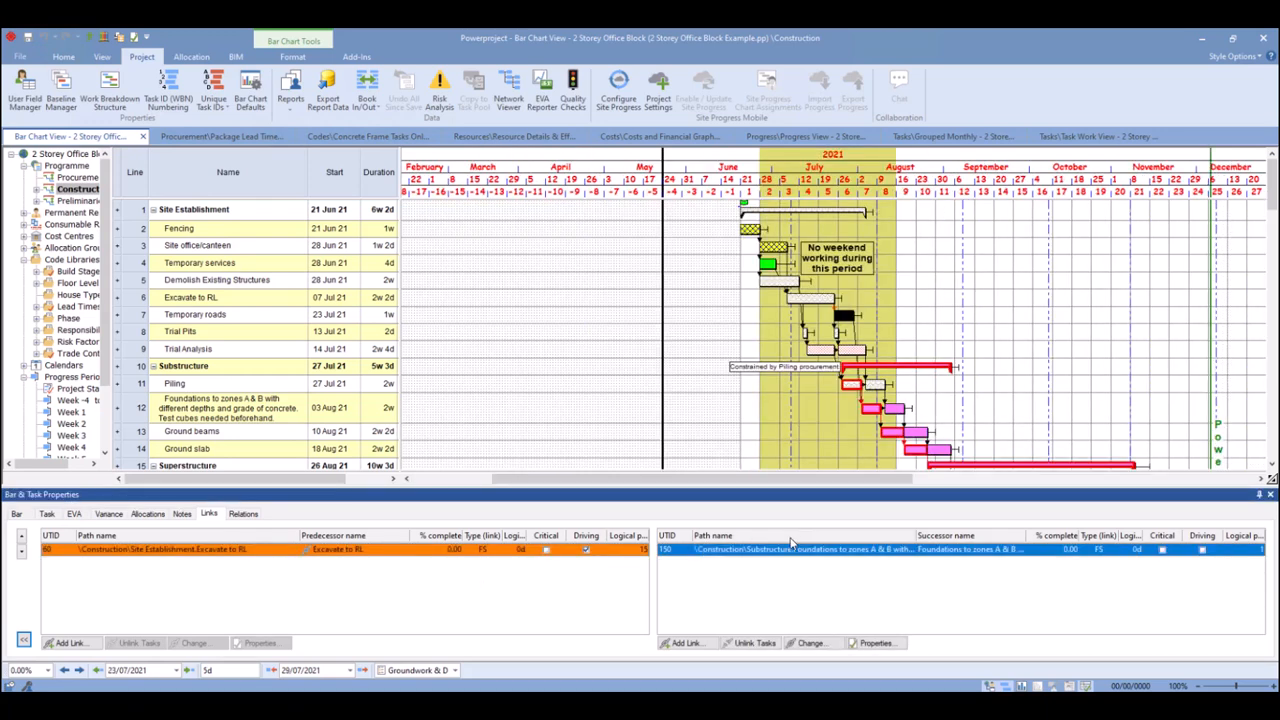
{"action": "mouse_move", "coordinate": [404, 552]}
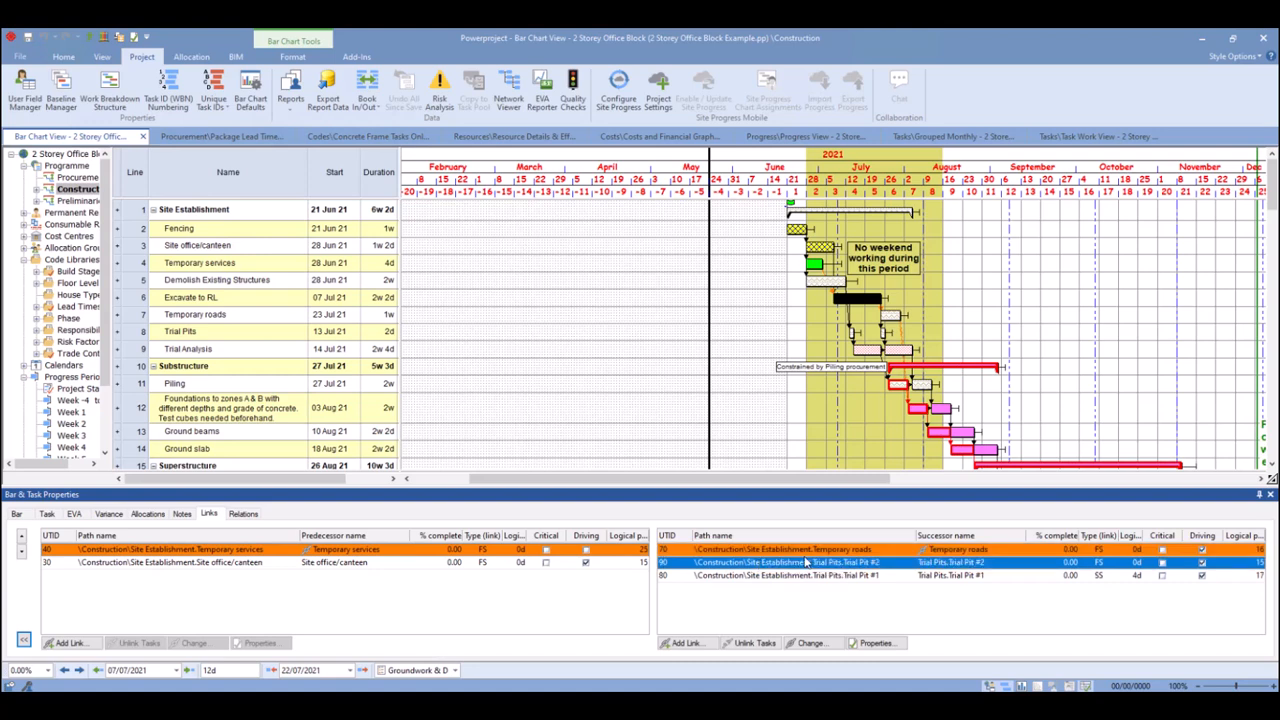
Deselect the Site office/canteen bar so the predecessor and successor tables clear again
{"action": "left_click", "coordinate": [800, 548]}
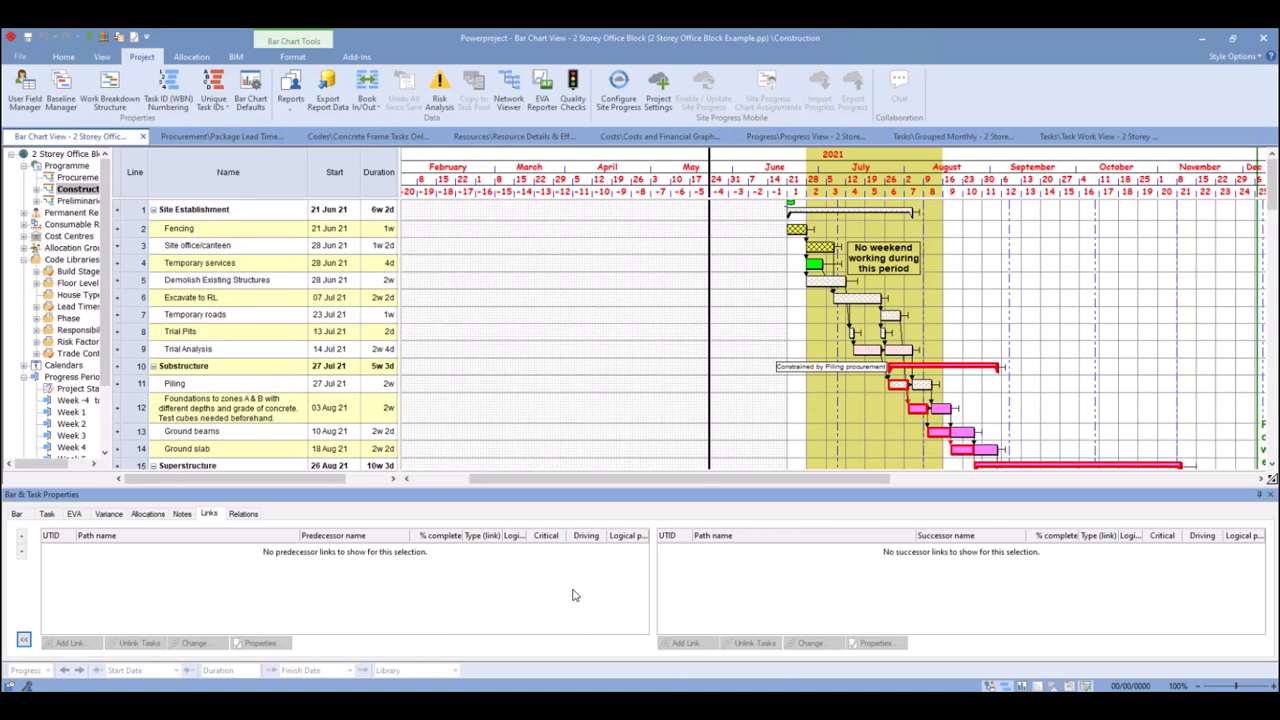
{"action": "mouse_move", "coordinate": [700, 576]}
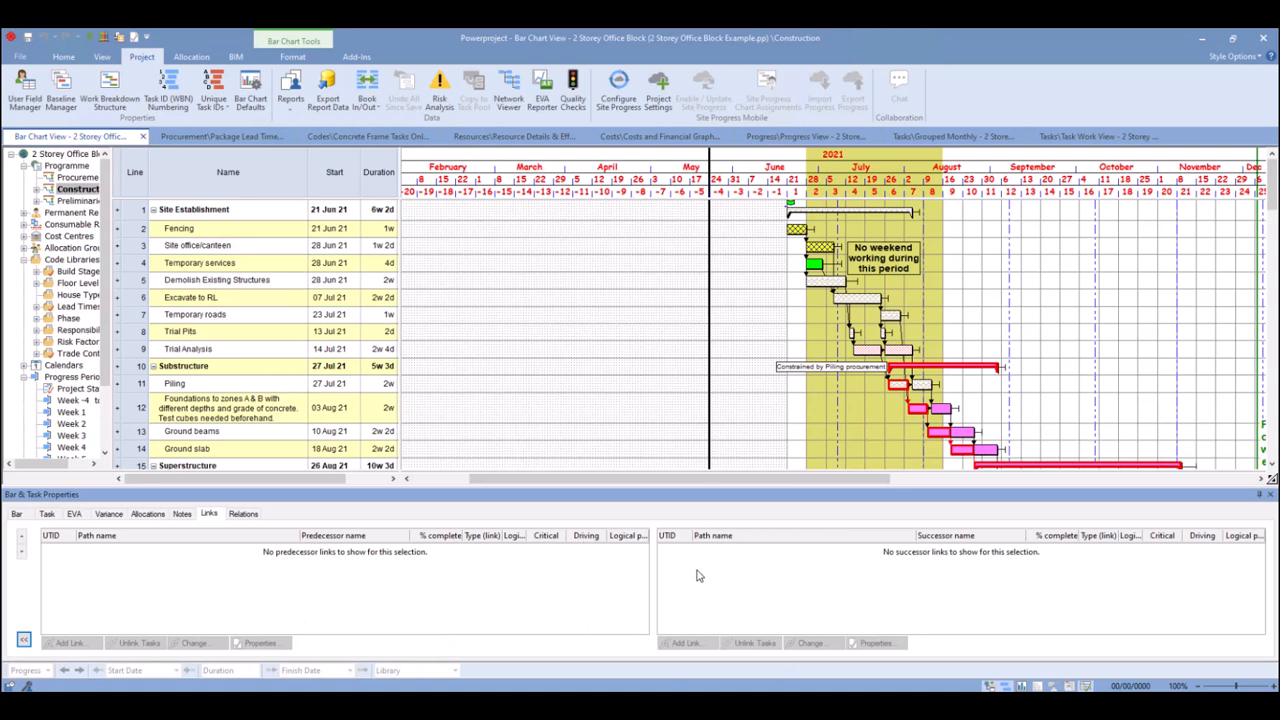